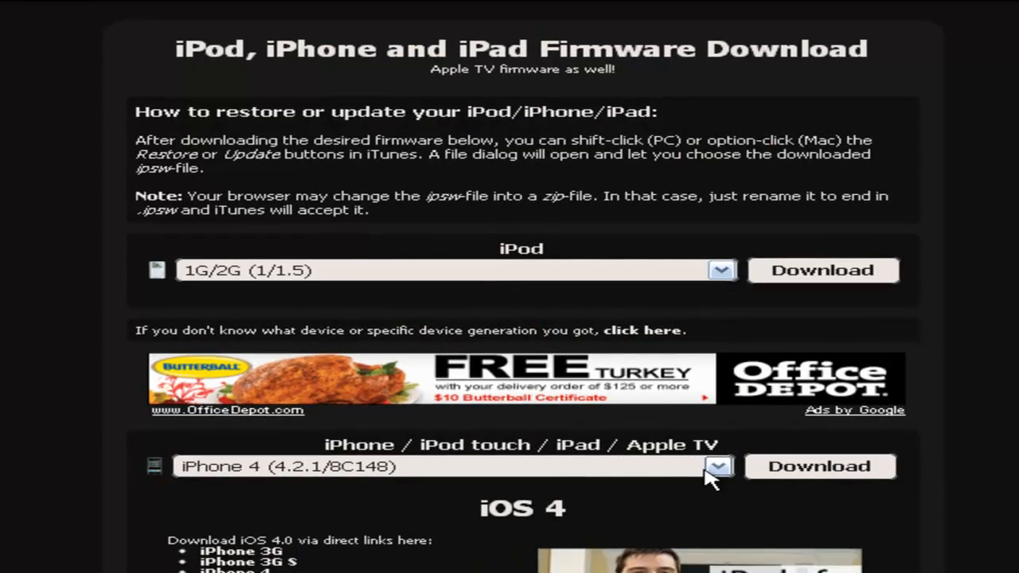
Step: Choose iPhone 3G S (4.2.1/8C148a) from the device list and download it
left_click(716, 467)
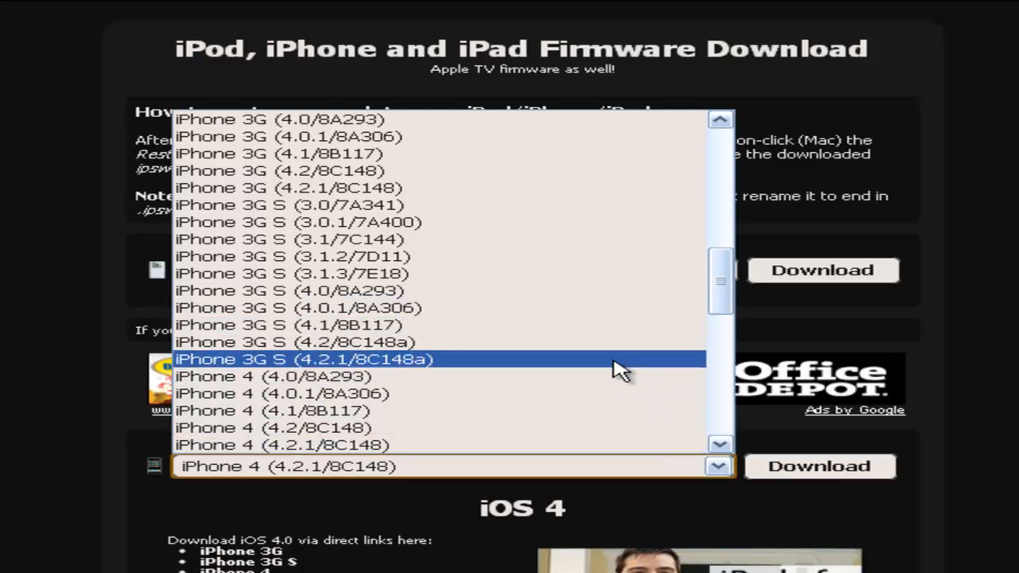
scroll("down", 3)
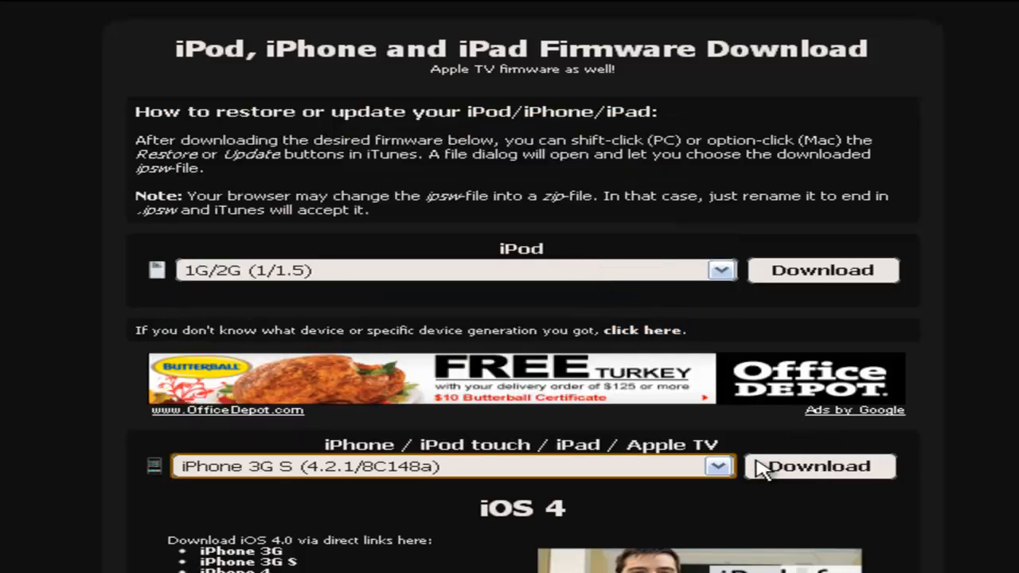
left_click(715, 466)
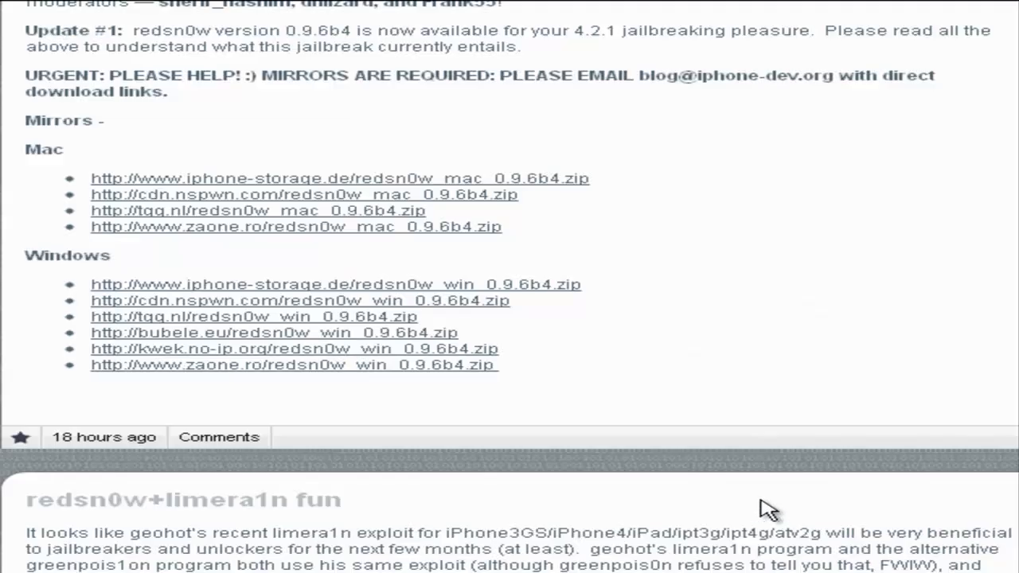
mouse_move(643, 431)
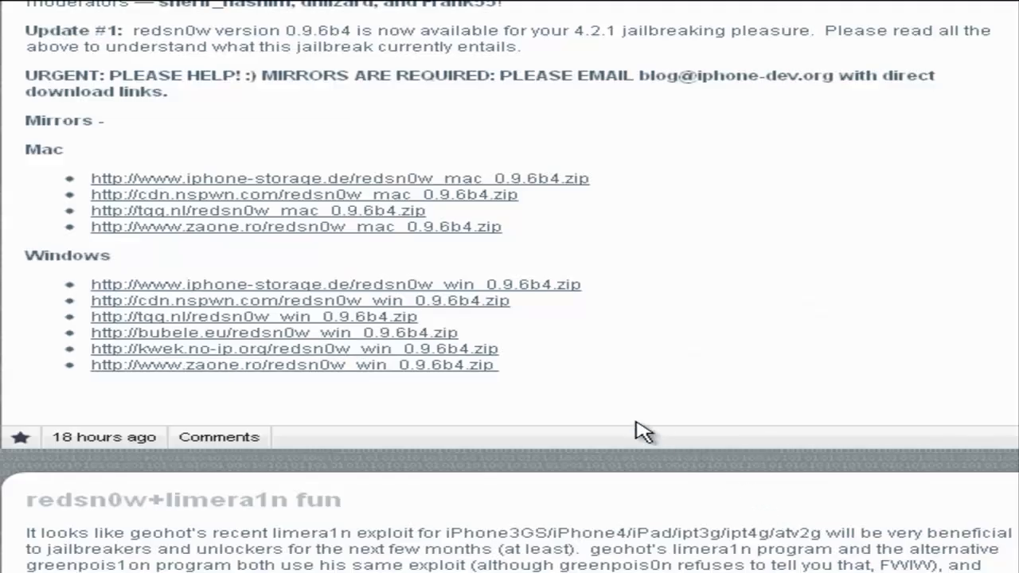
mouse_move(653, 342)
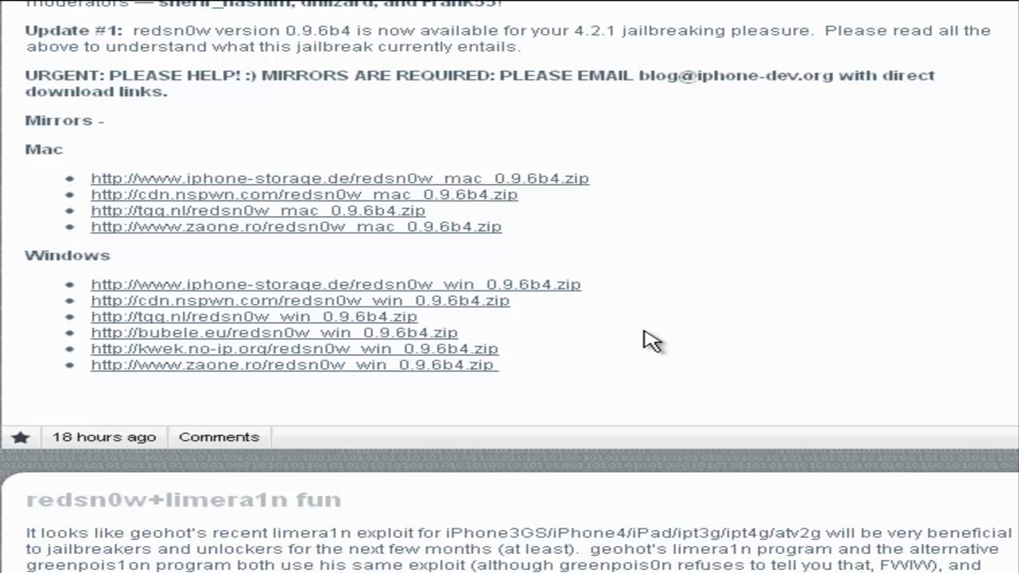
mouse_move(40, 148)
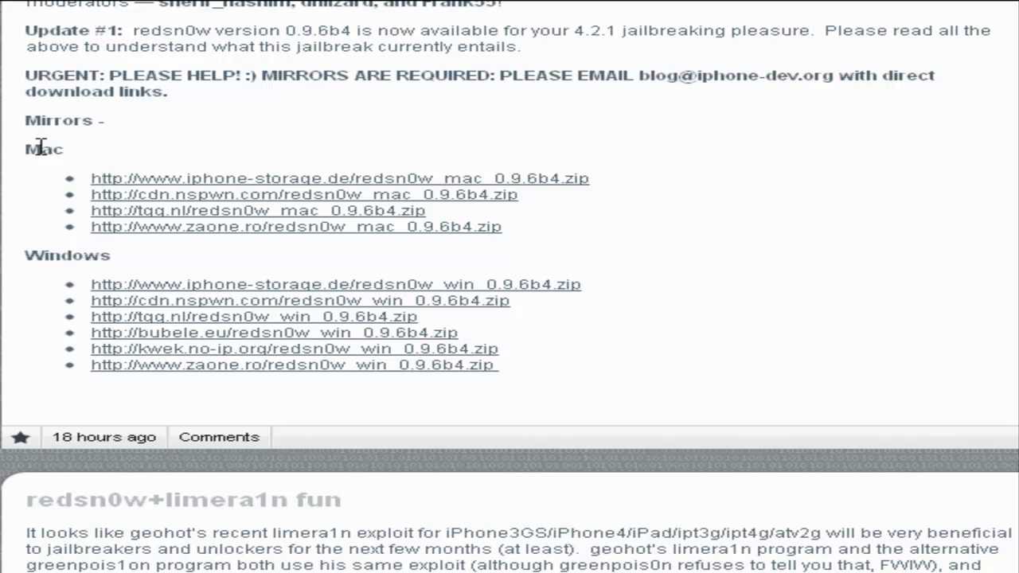
mouse_move(107, 227)
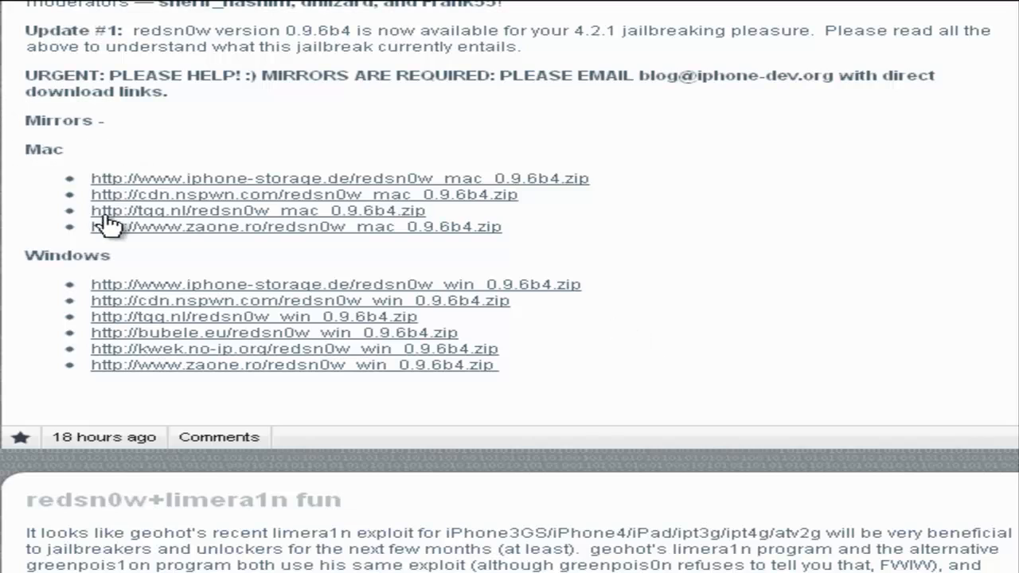
mouse_move(290, 185)
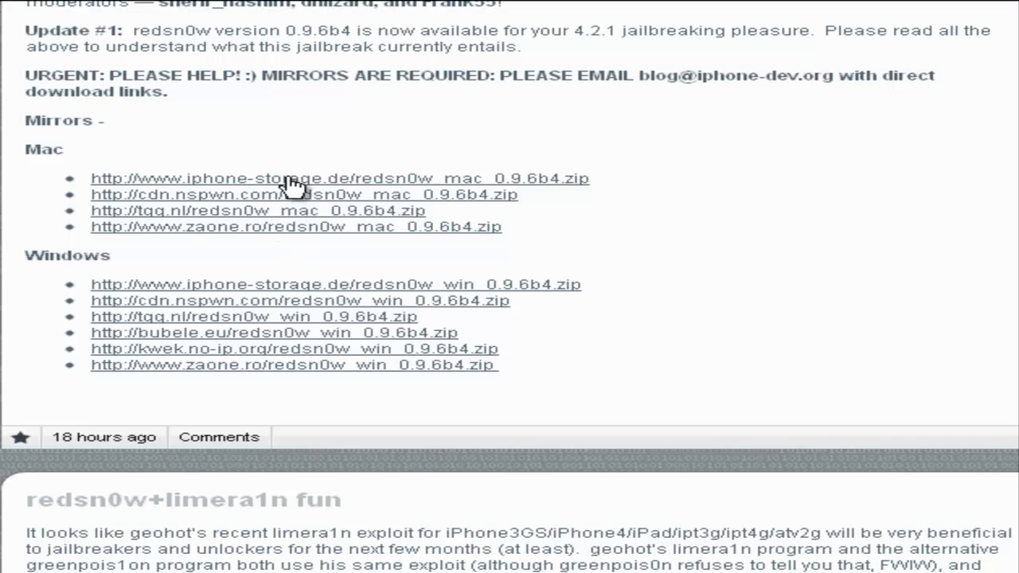
mouse_move(295, 230)
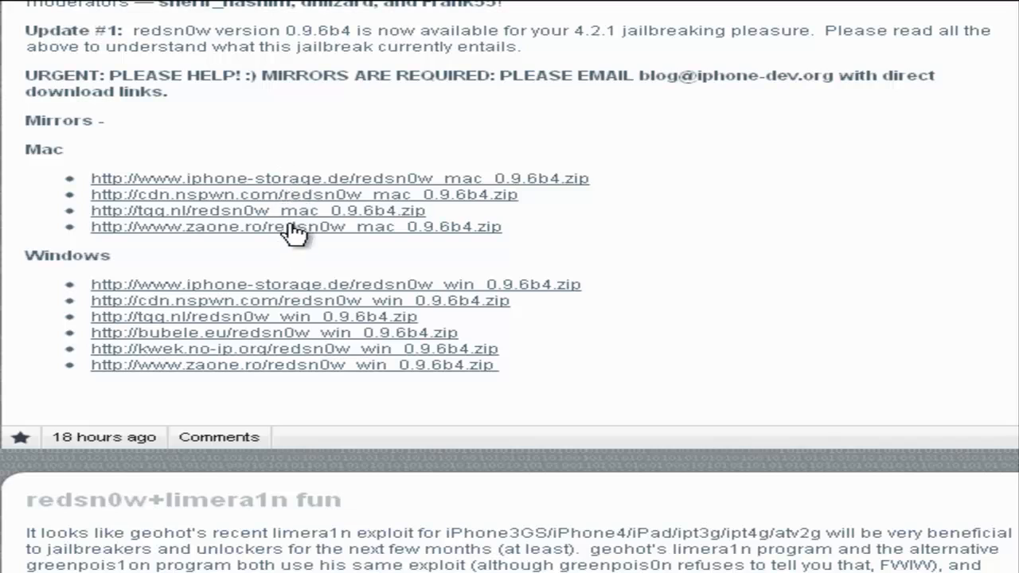
mouse_move(241, 285)
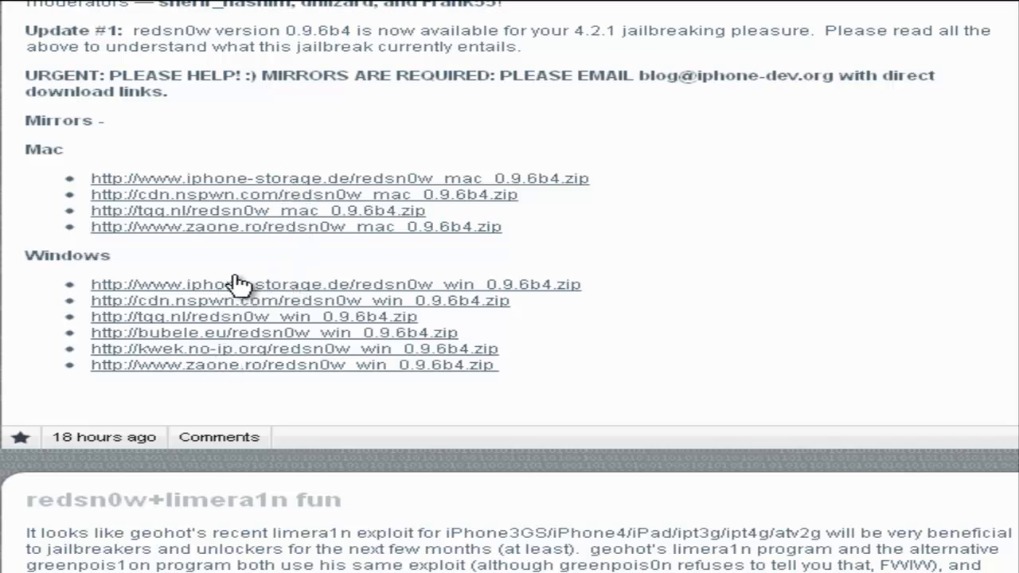
mouse_move(298, 334)
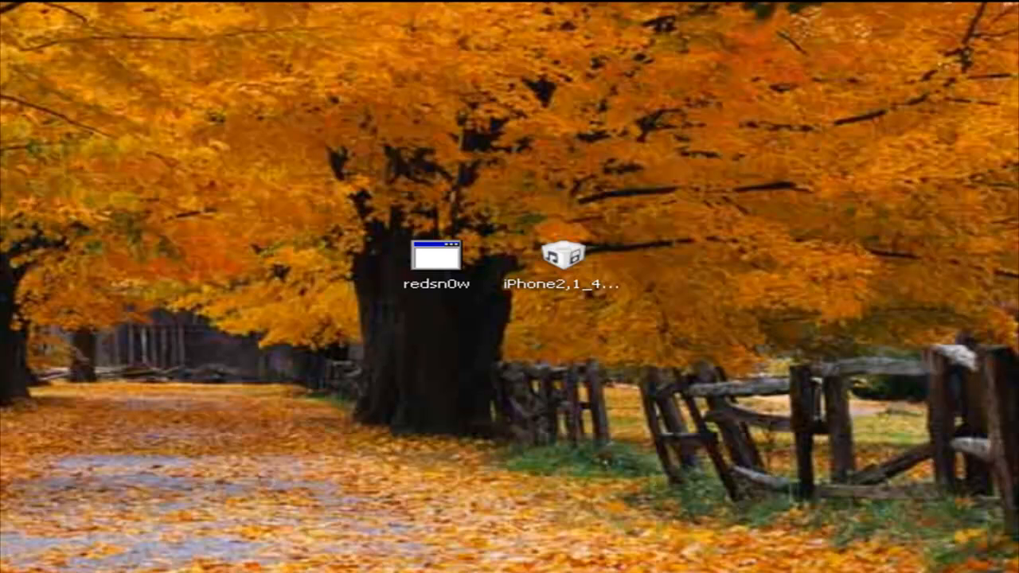
mouse_move(557, 306)
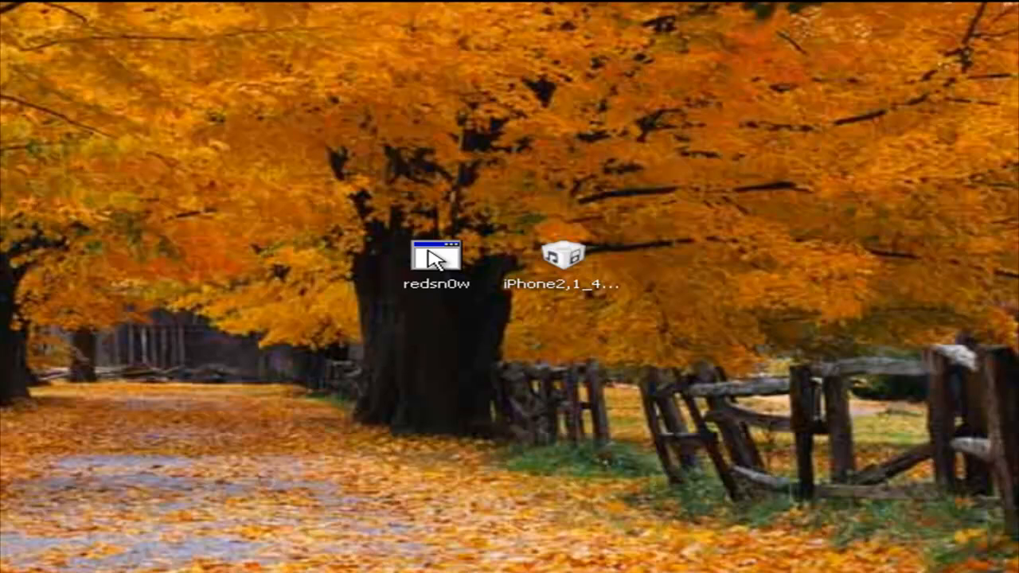
Step: Launch redsn0w from the desktop and allow it past the security warning
double_click(435, 257)
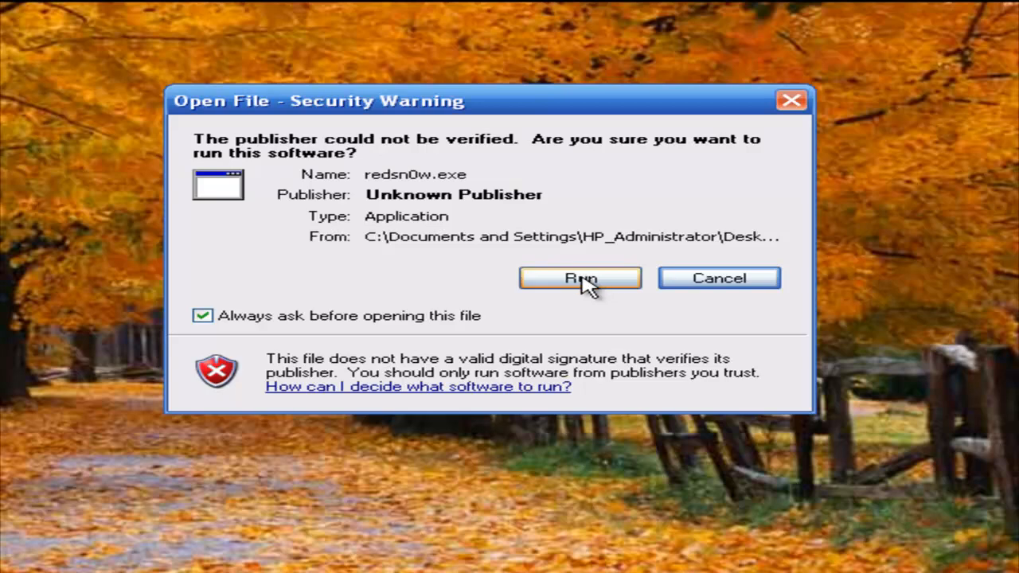
left_click(579, 278)
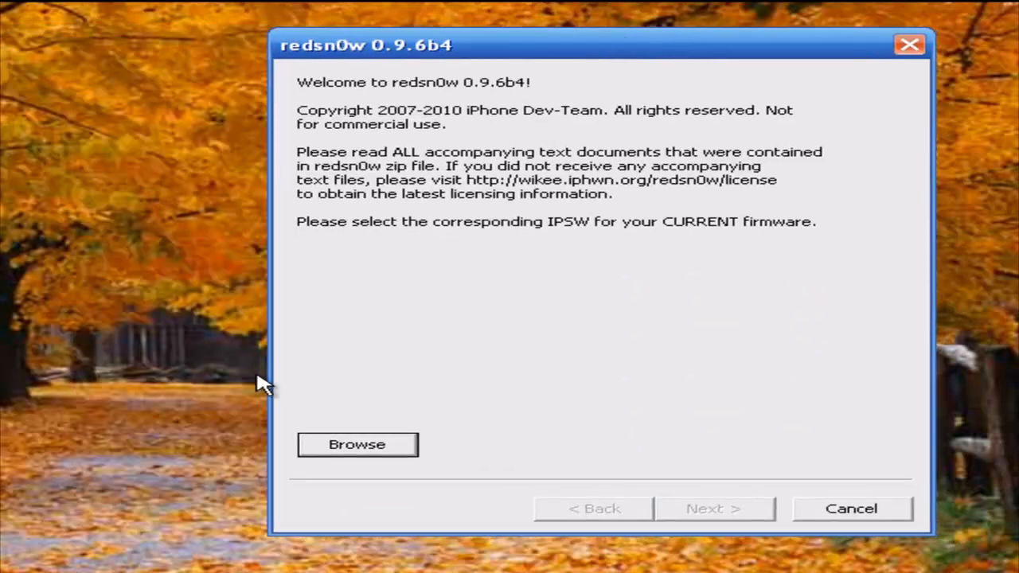
Step: Load iPhone2,1_4.2.1_8C148a_Restore from the Desktop and continue to jailbreak preparation
left_click(357, 444)
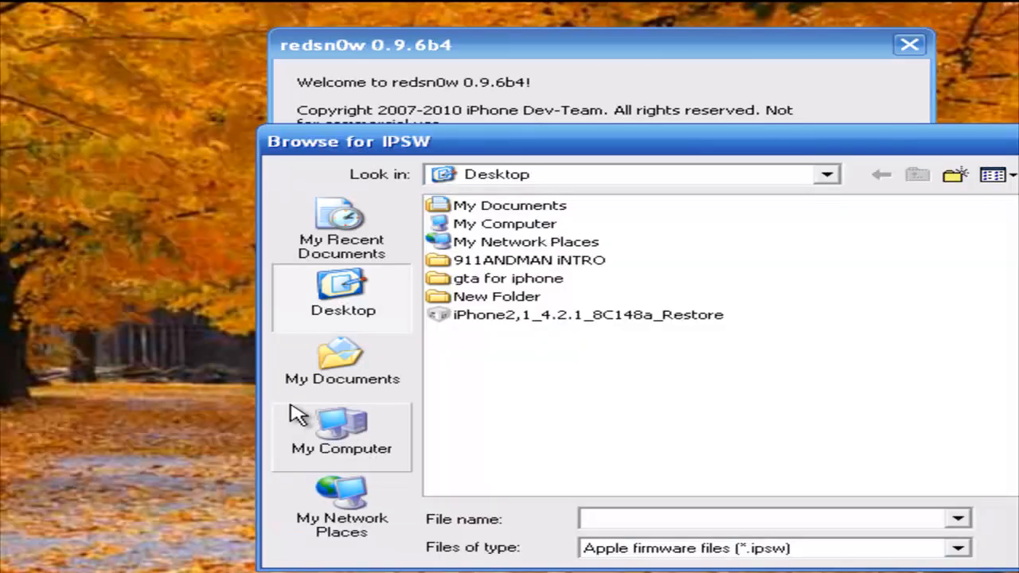
double_click(588, 314)
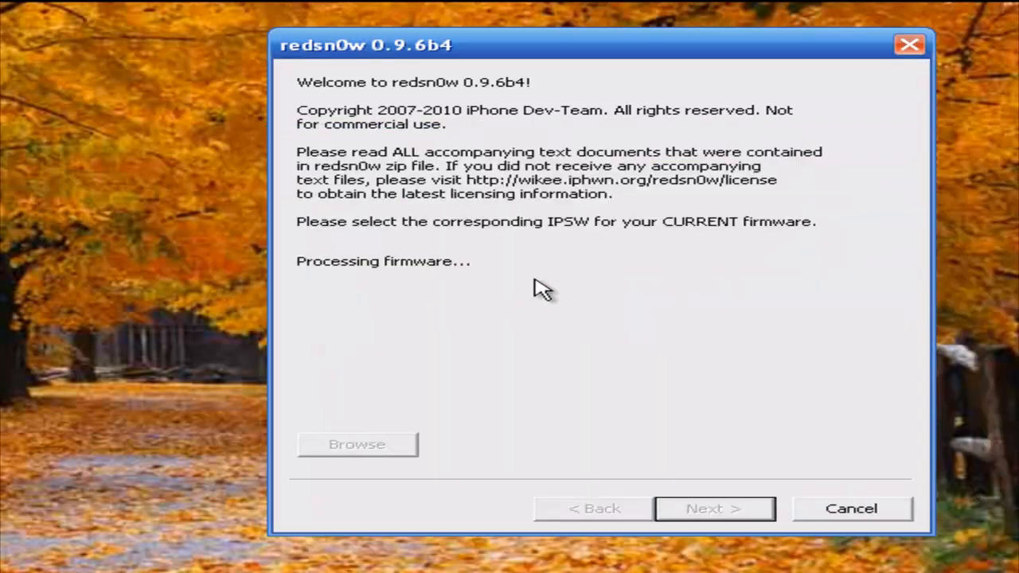
mouse_move(512, 284)
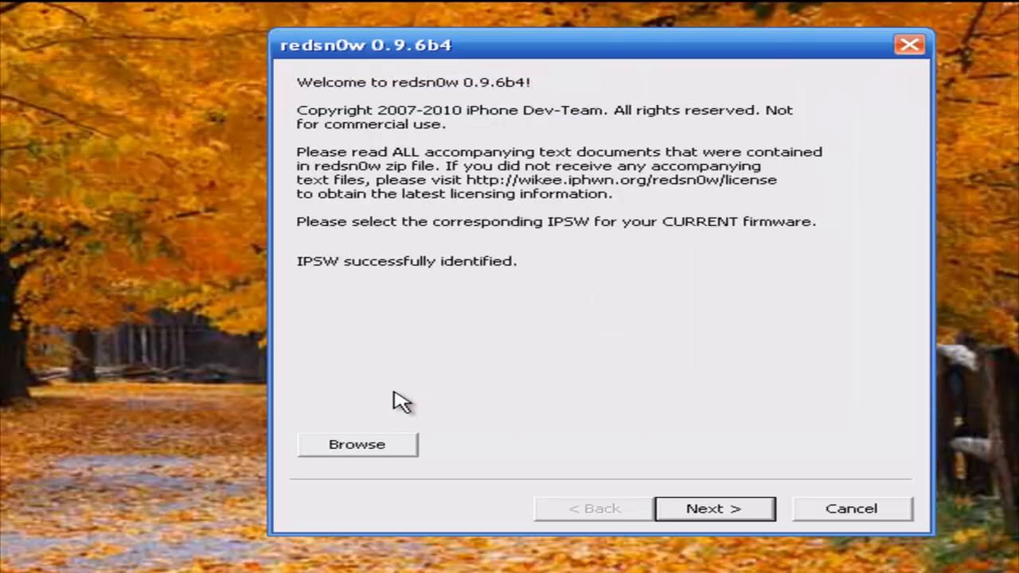
left_click(713, 508)
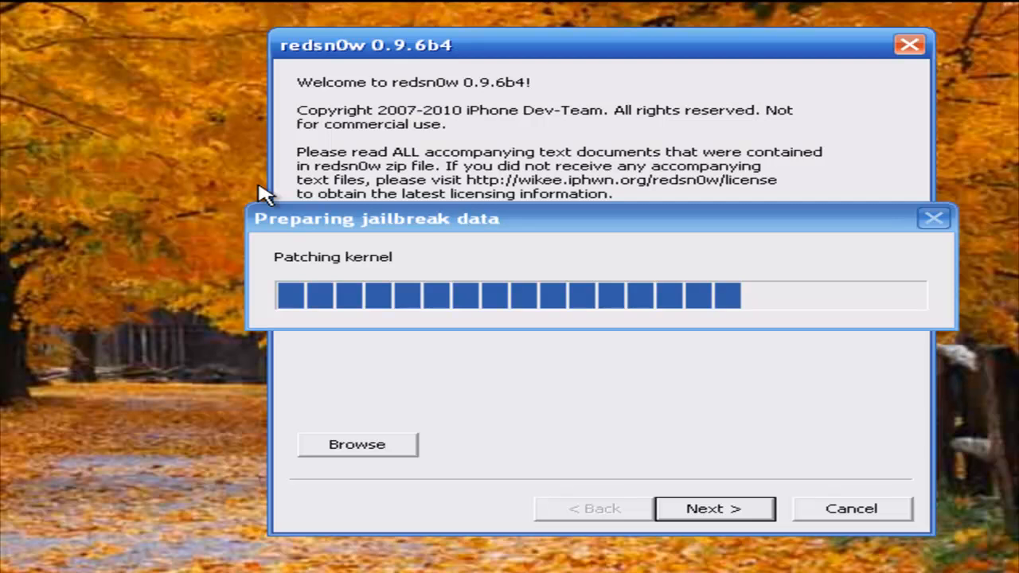
mouse_move(708, 569)
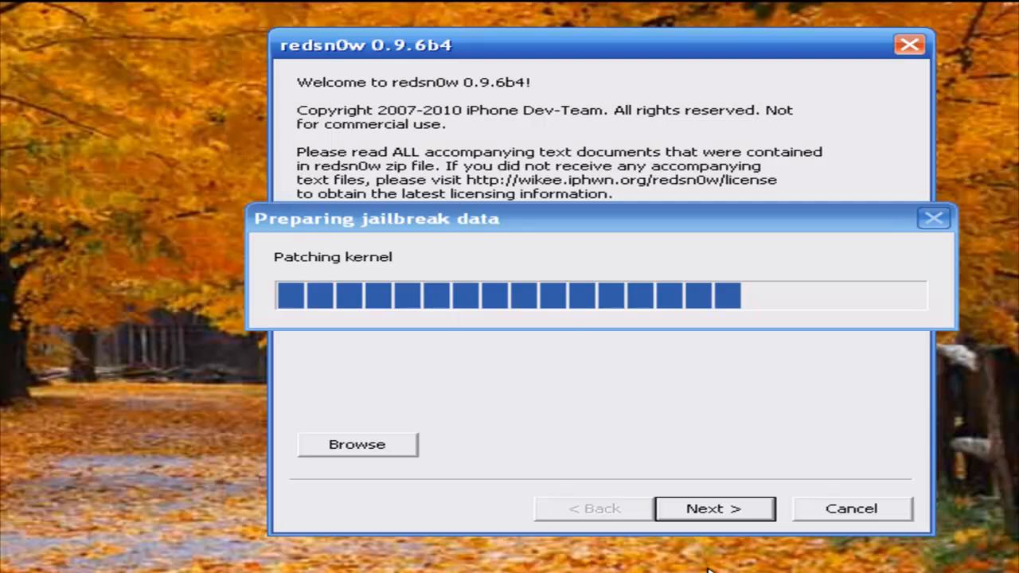
mouse_move(688, 539)
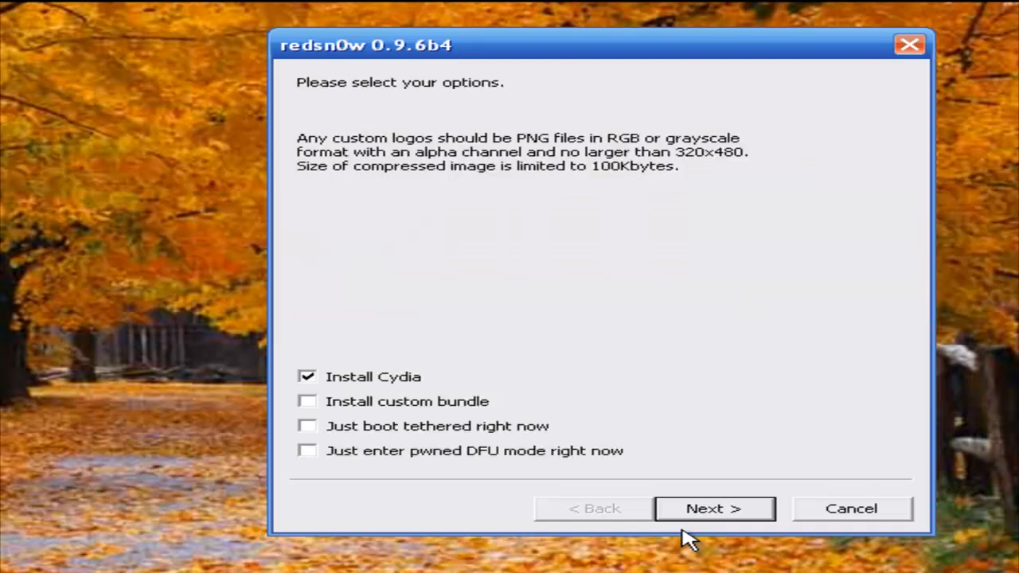
mouse_move(382, 382)
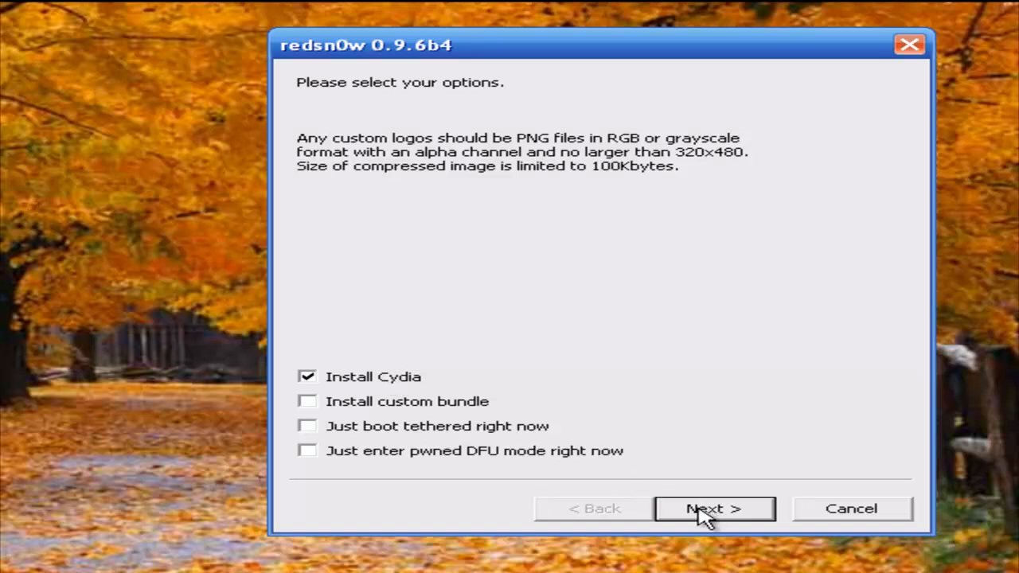
Step: Advance past jailbreak data preparation to the options page with Install Cydia checked
left_click(712, 508)
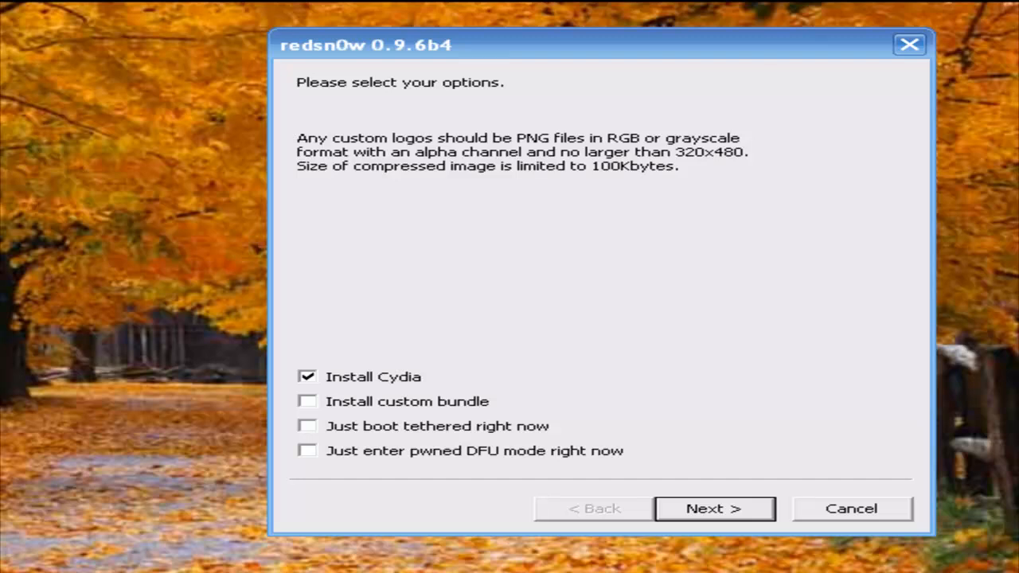
mouse_move(419, 436)
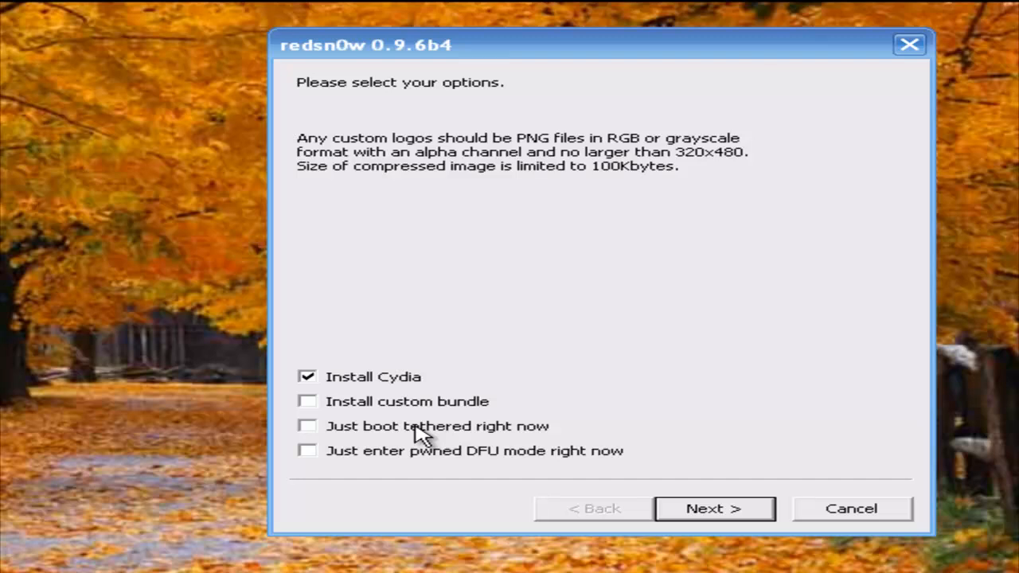
Step: Check 'Just boot tethered right now', visit the next page, and return to options
left_click(307, 425)
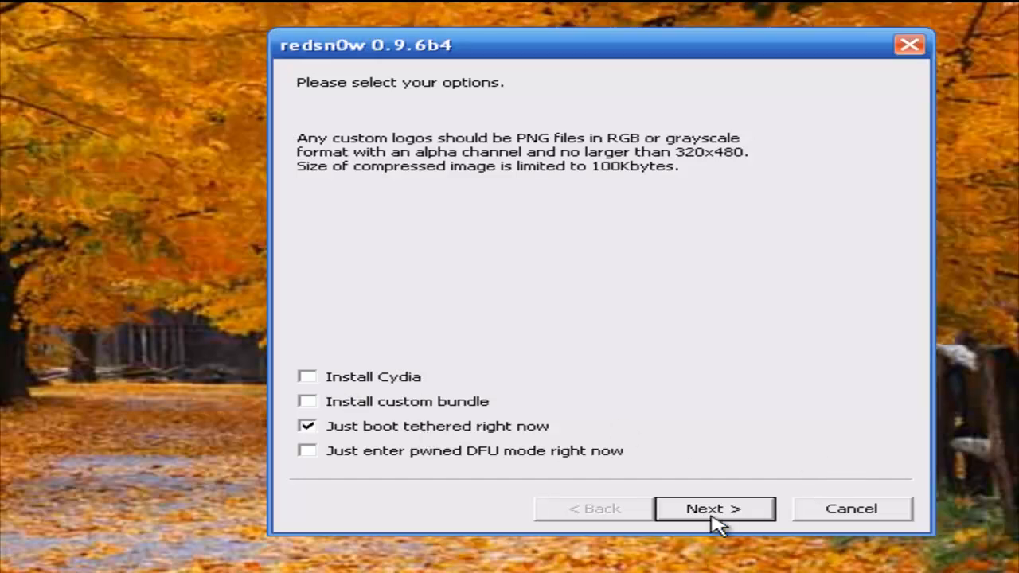
left_click(713, 508)
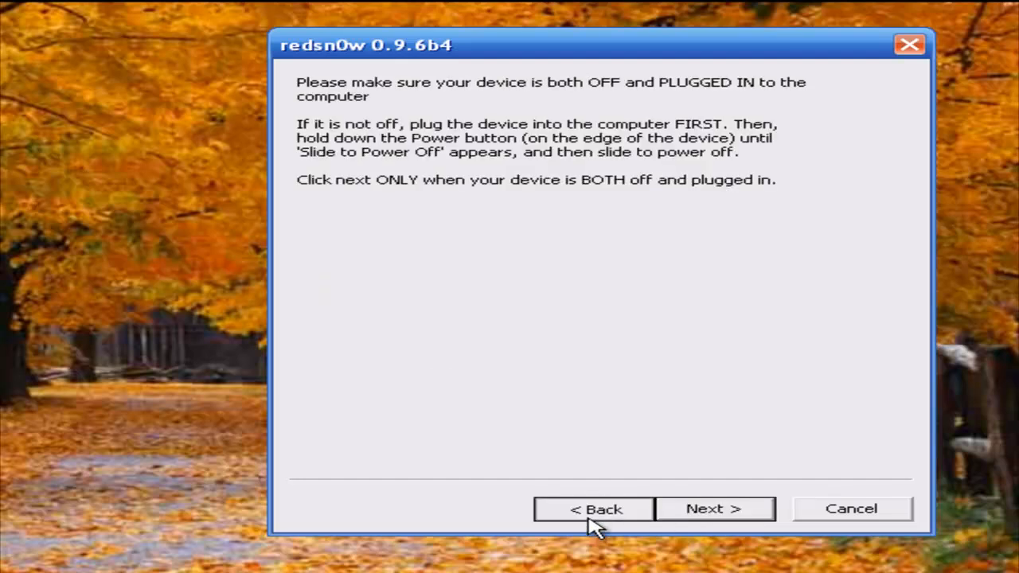
left_click(712, 509)
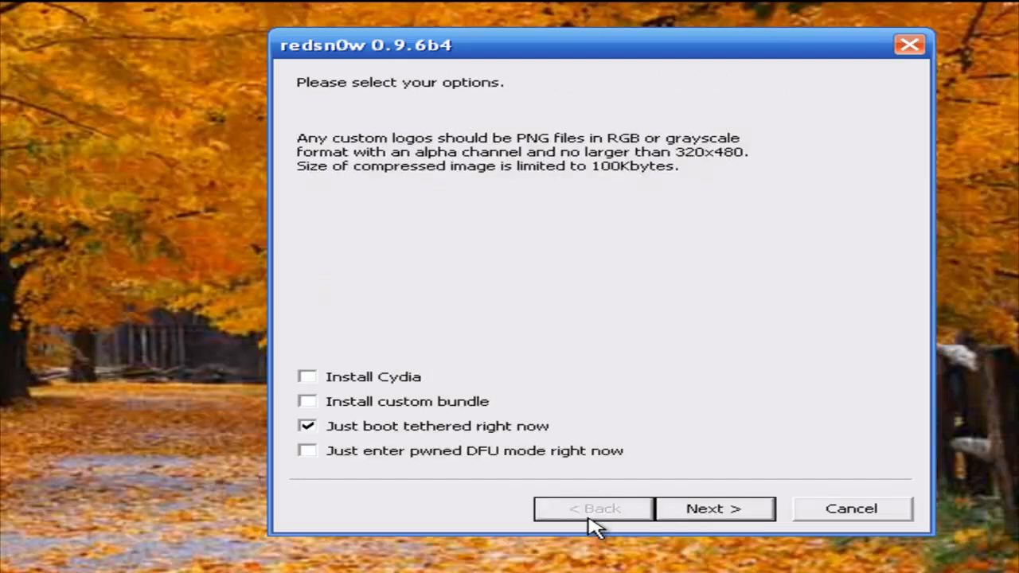